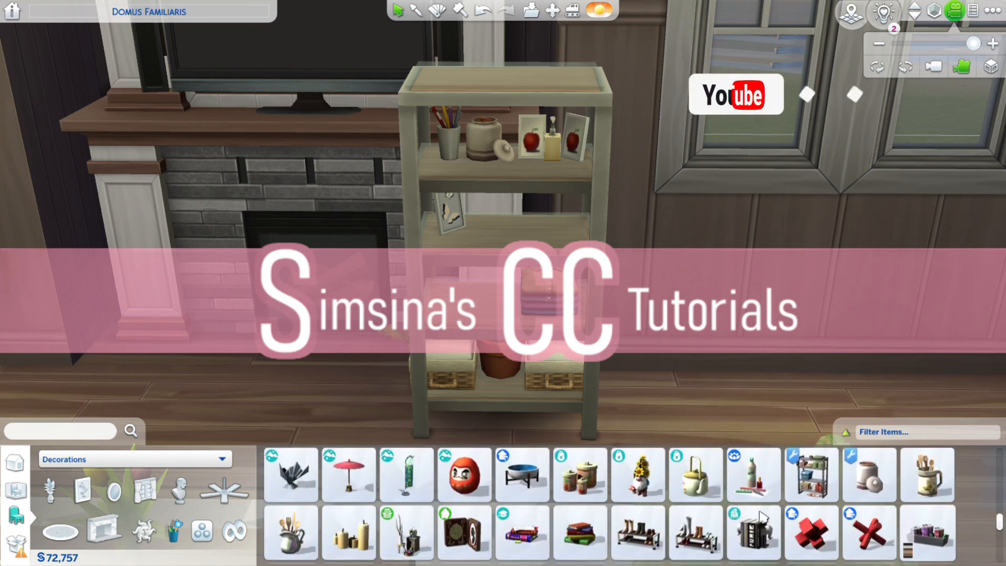
# - Place a teapot and a mug on the bookcase's second shelf
pyautogui.click(694, 475)
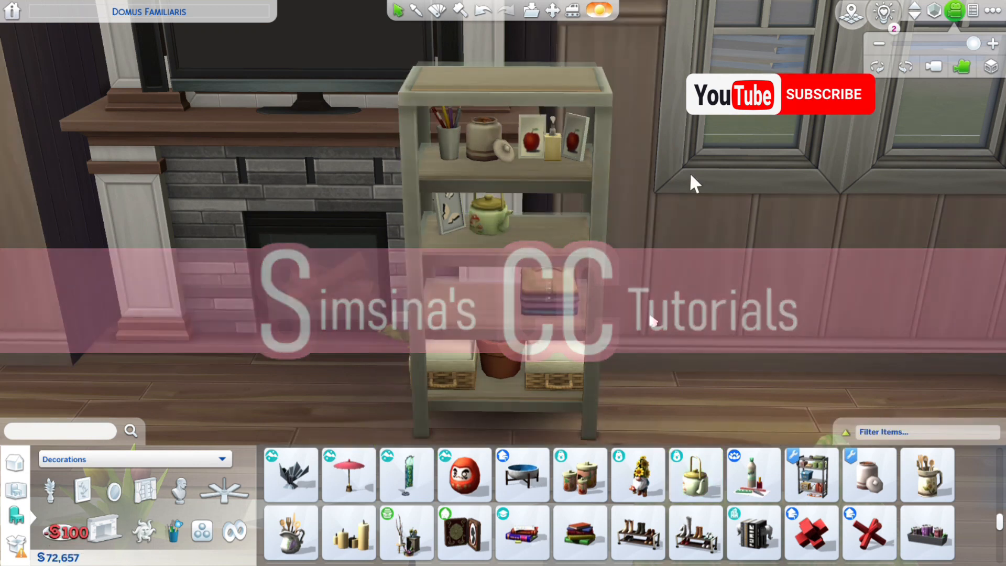
pyautogui.click(926, 475)
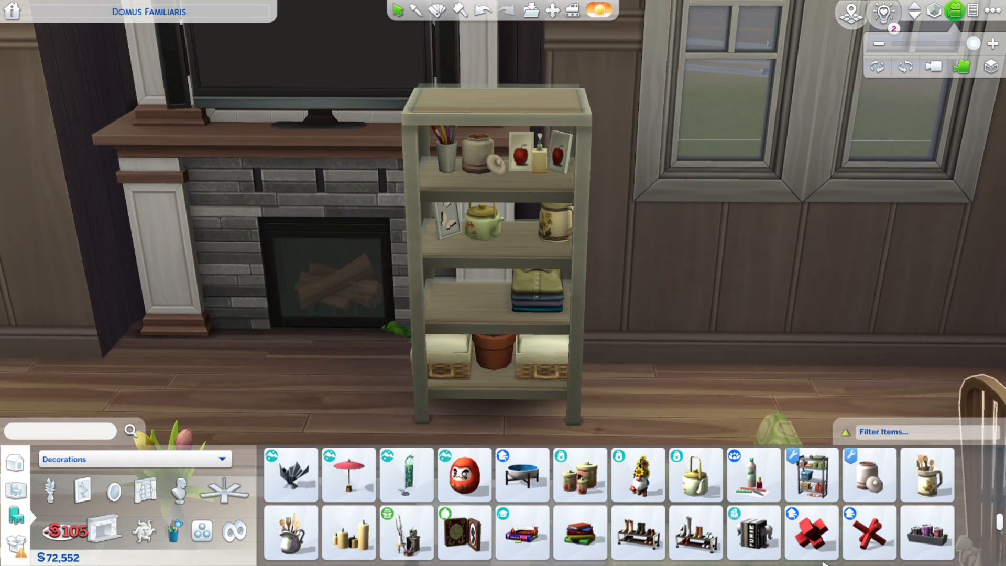
pyautogui.click(754, 534)
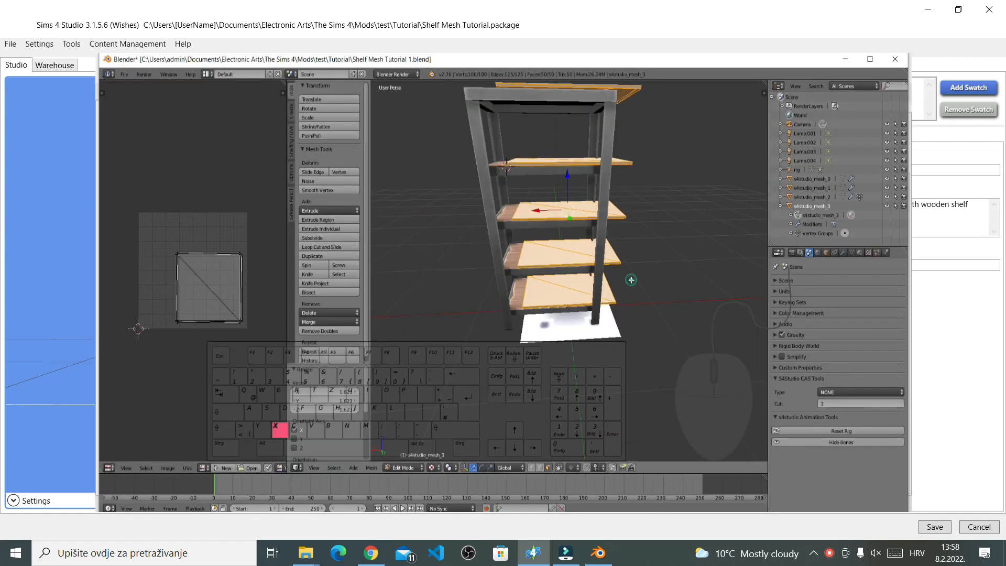
# - In Sims 4 Studio's Rig/Slots list, add a fourth bone under transformBone
pyautogui.click(893, 58)
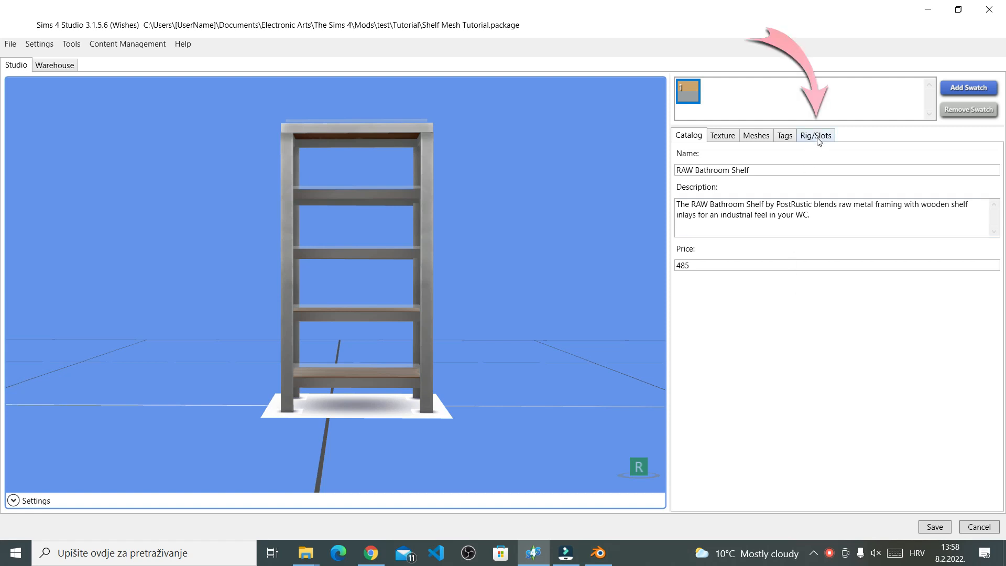
pyautogui.click(815, 135)
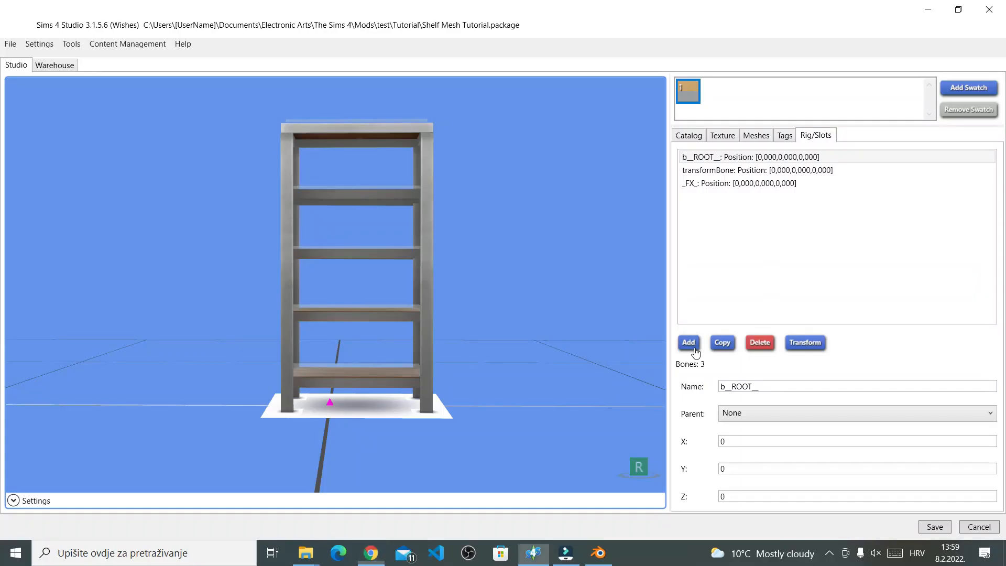
pyautogui.click(688, 342)
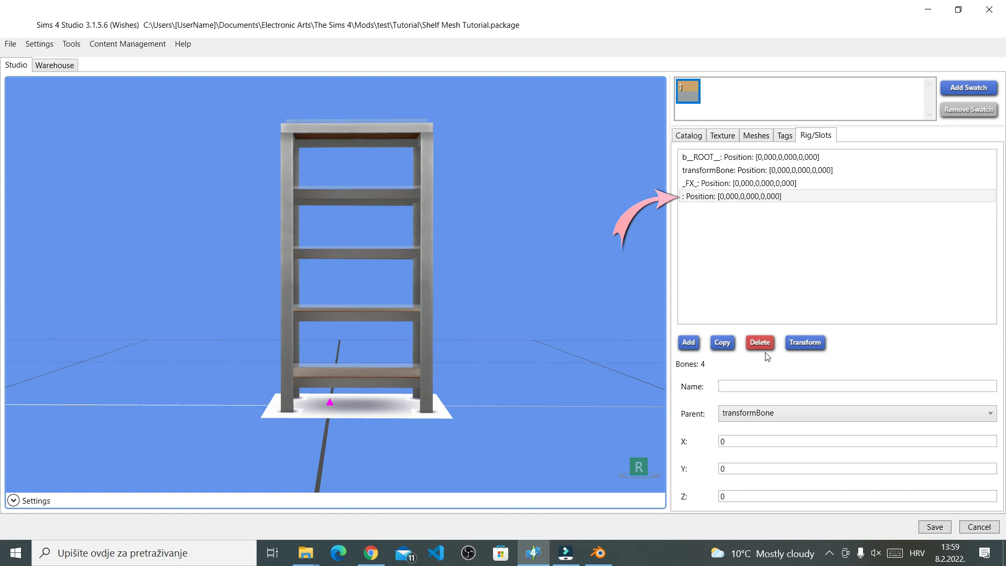
pyautogui.moveTo(742, 455)
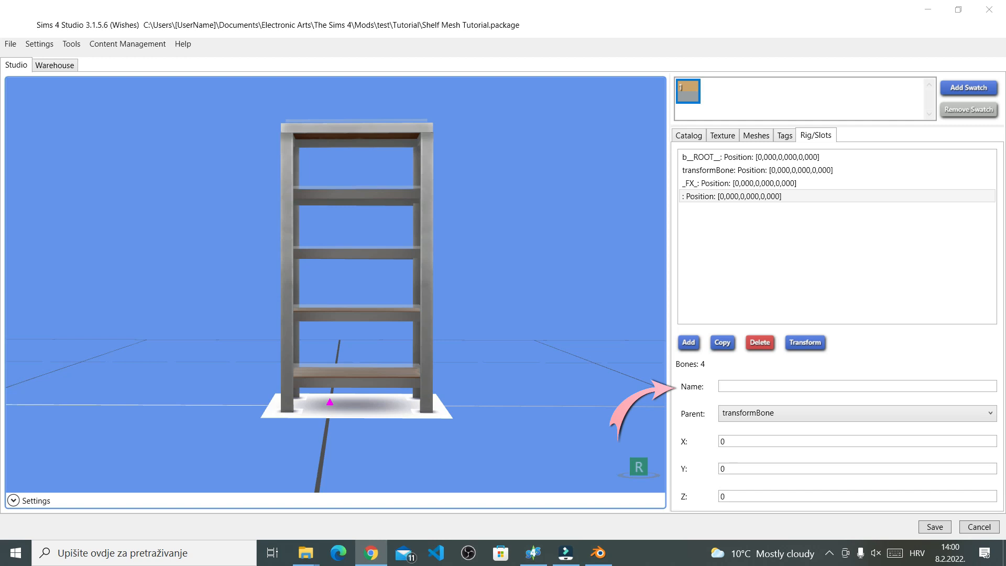
pyautogui.moveTo(902, 406)
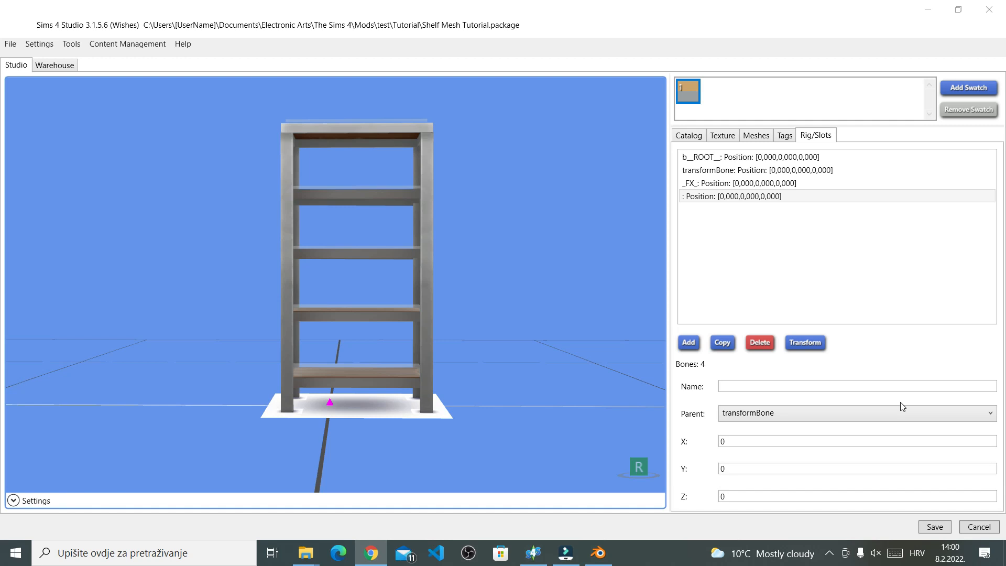
# - Name the new bone _deco_sml_1
pyautogui.write('_deco_sml_1')
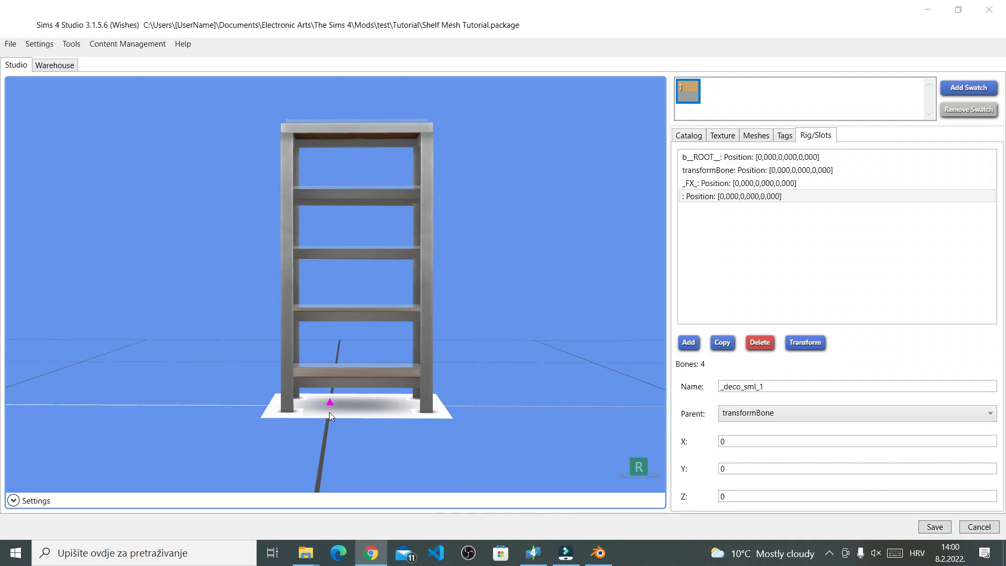
pyautogui.click(855, 440)
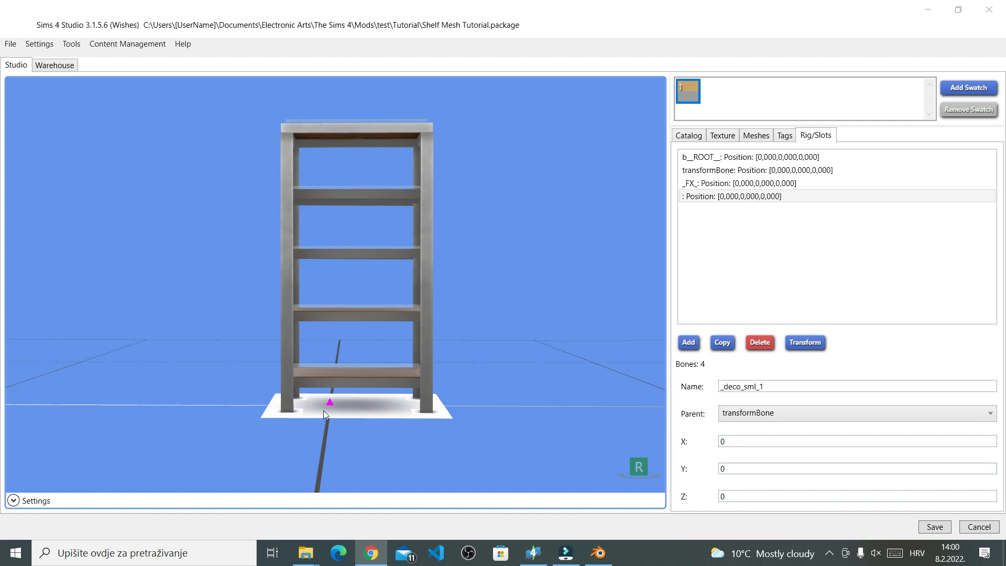
pyautogui.moveTo(338, 417)
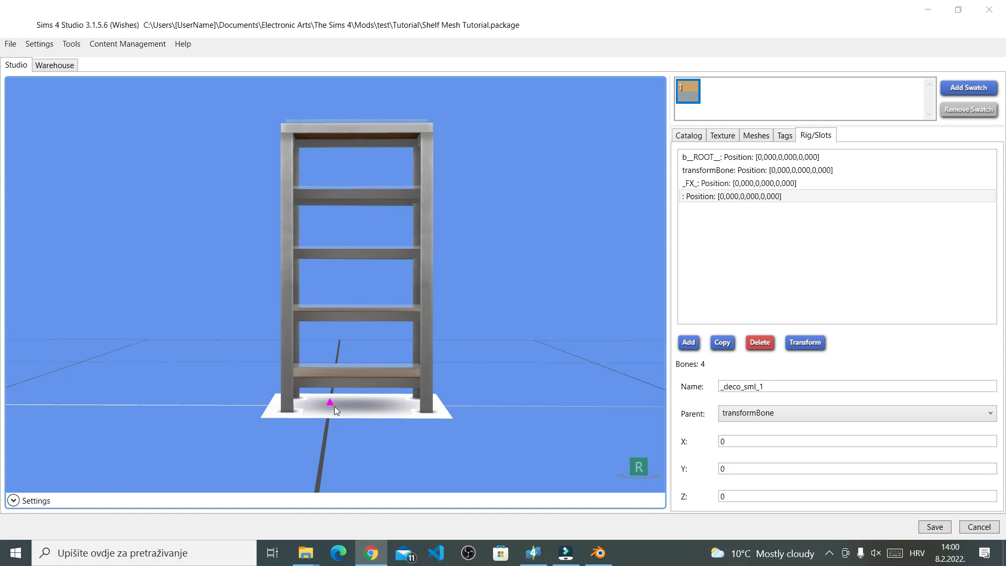
pyautogui.moveTo(521, 472)
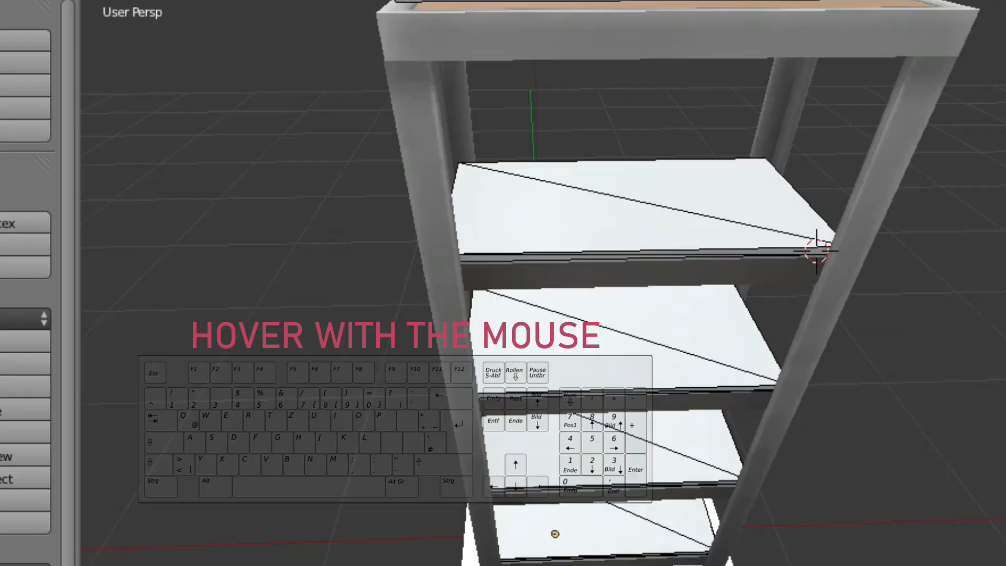
# - In Blender, select one connected shelf board with L
pyautogui.press('l')
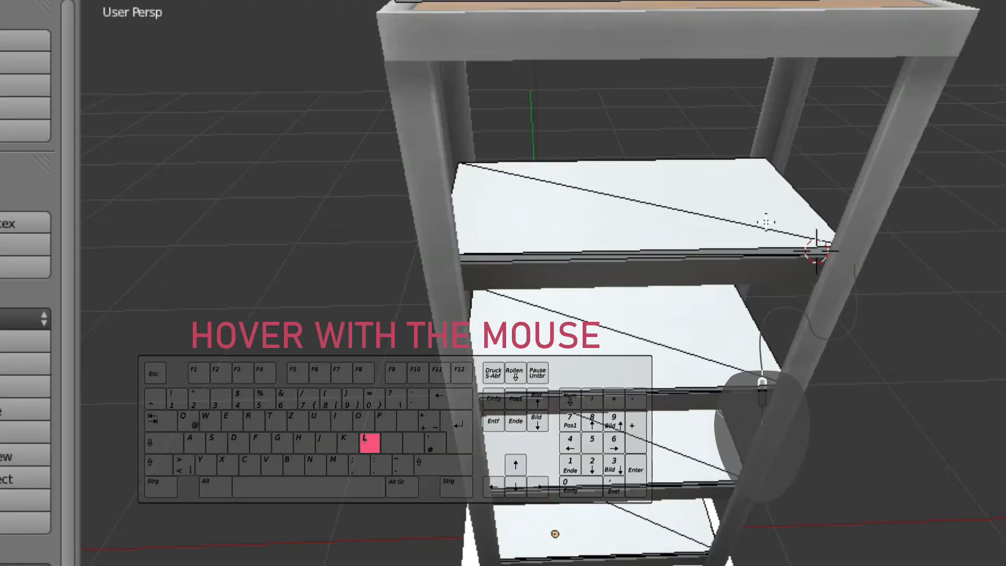
pyautogui.moveTo(718, 215)
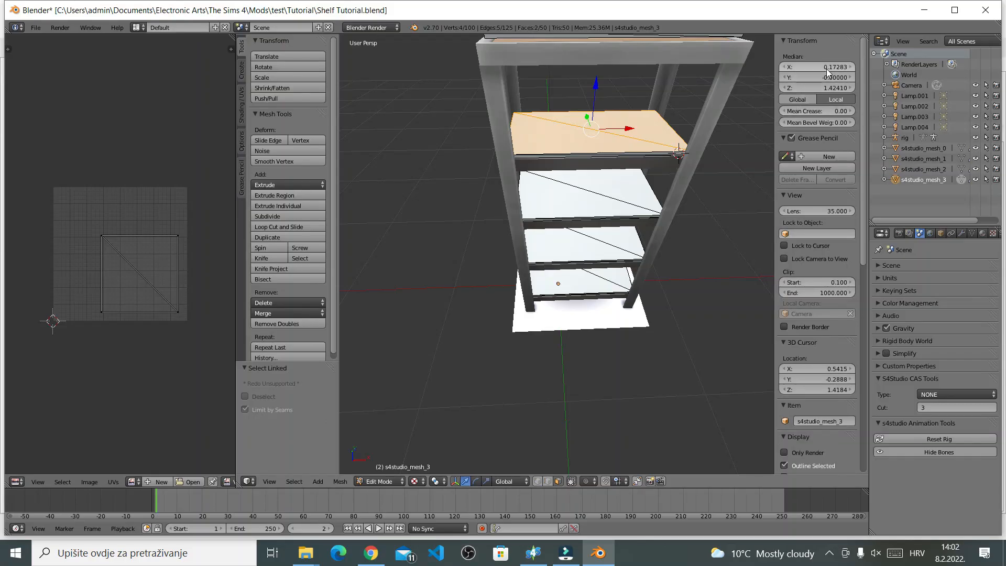
pyautogui.click(834, 99)
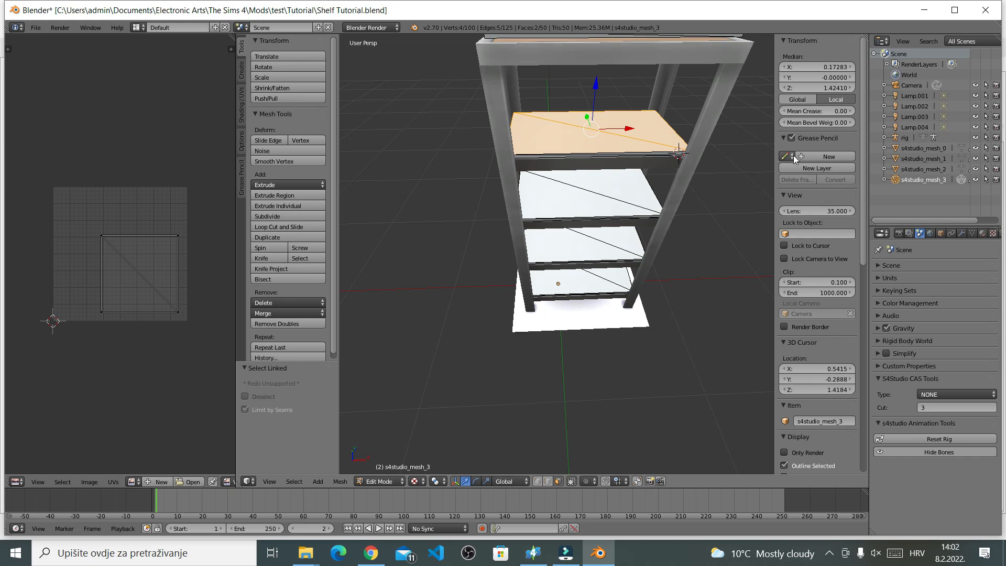
pyautogui.click(816, 88)
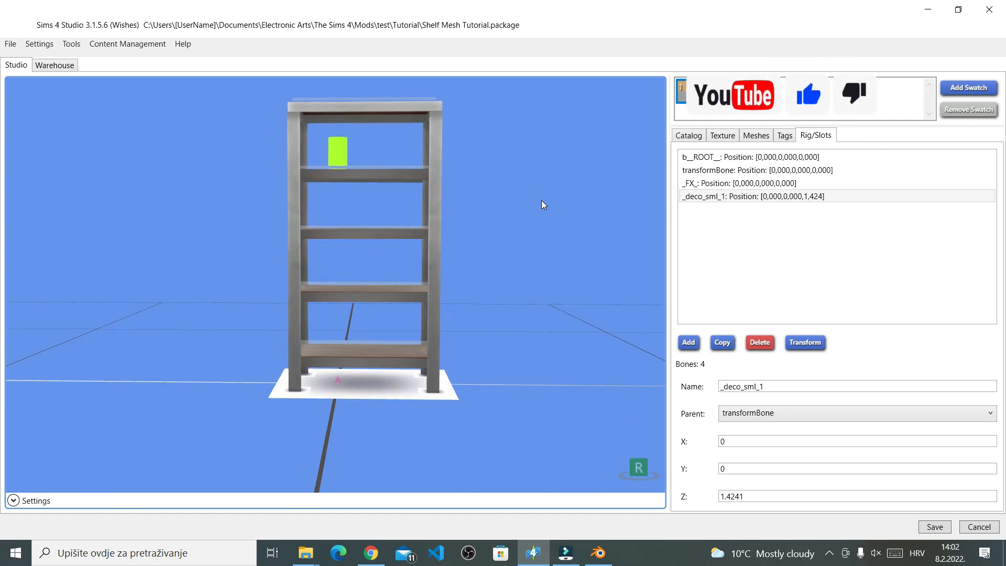
# - Confirm _deco_sml_1 sits at Z 1.4241 in the Rig/Slots tab
pyautogui.click(809, 95)
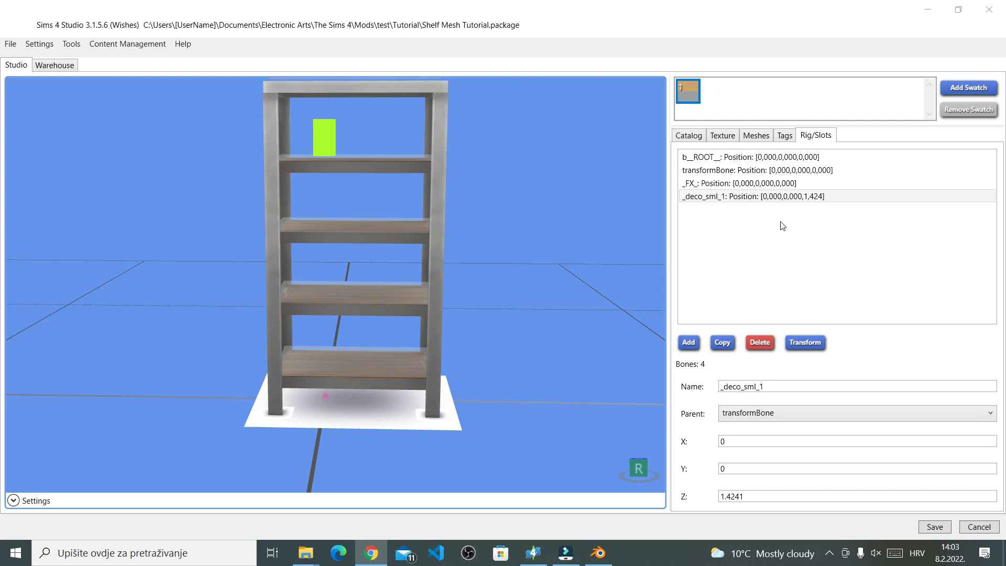
pyautogui.click(769, 196)
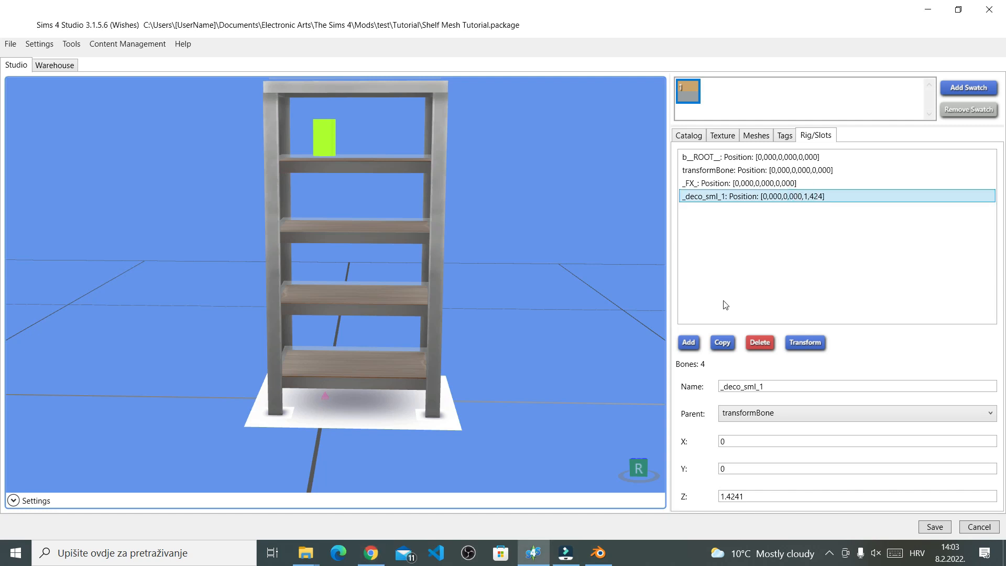
pyautogui.click(721, 342)
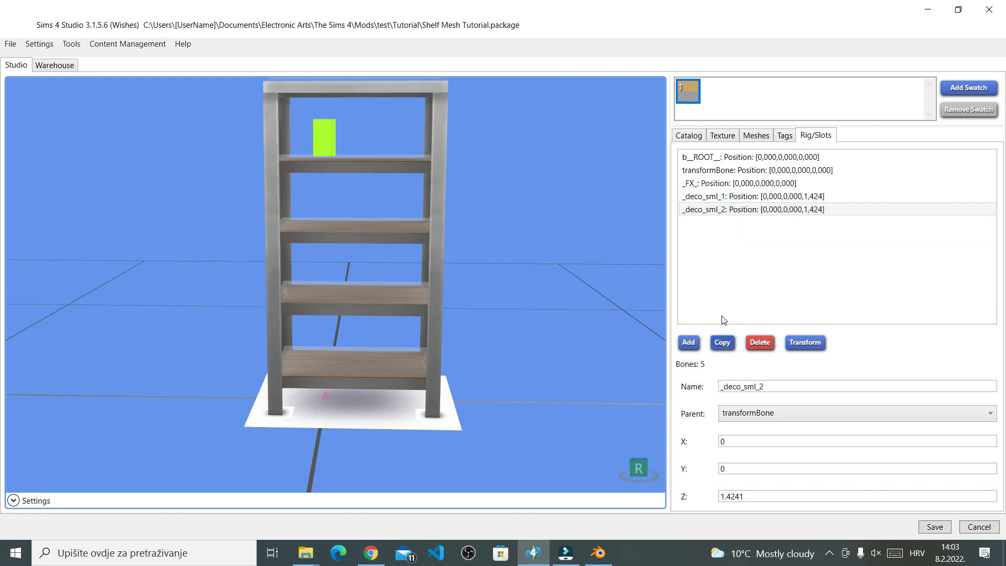
pyautogui.click(725, 209)
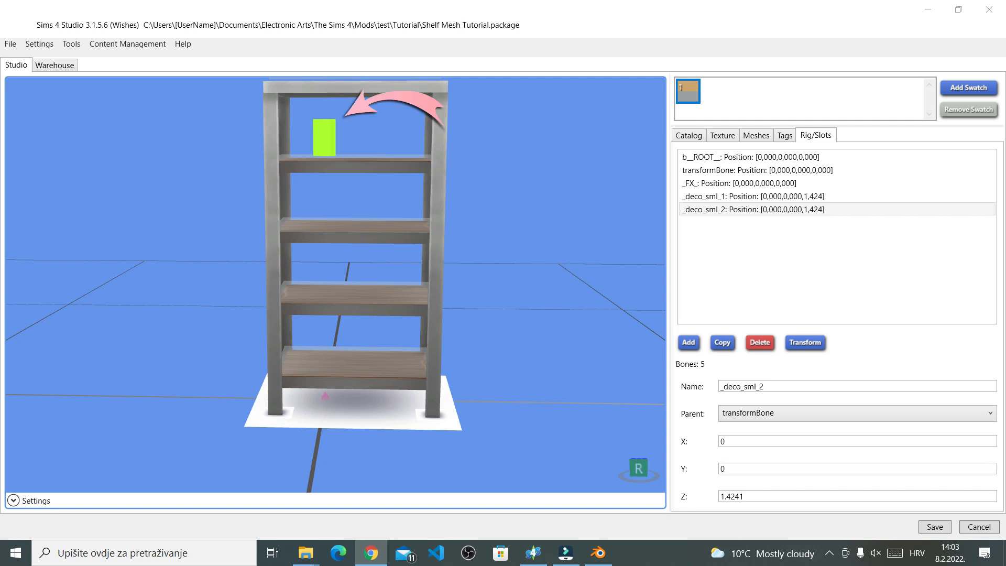
pyautogui.click(728, 183)
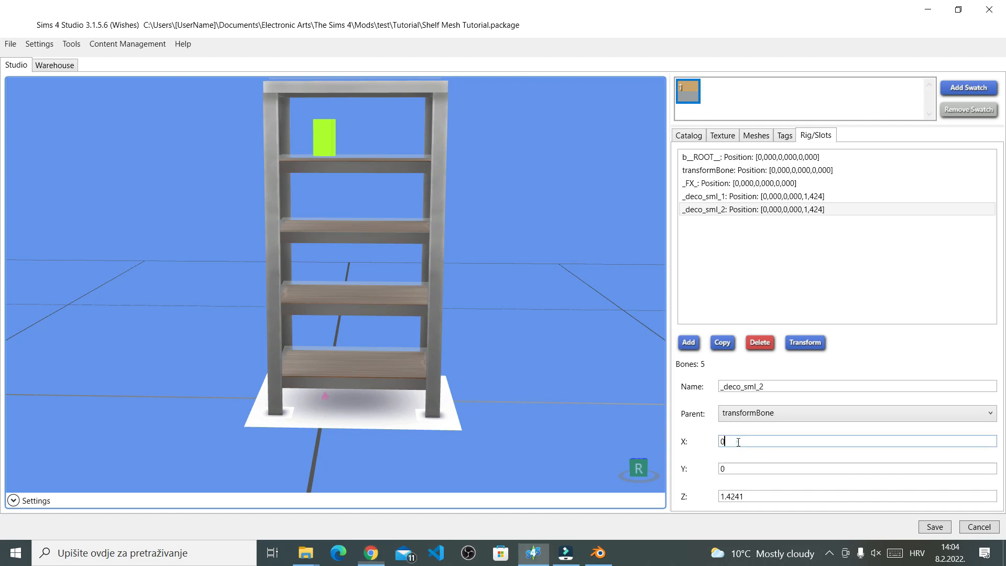
# - Set _deco_sml_2's X to 0.1, correcting the mistaken value 1
pyautogui.write('1')
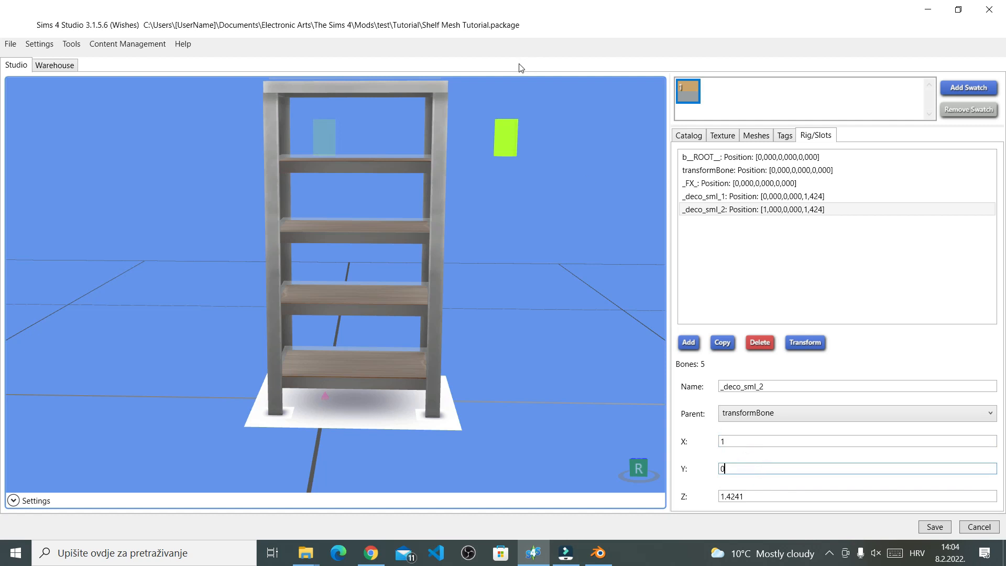
pyautogui.moveTo(615, 196)
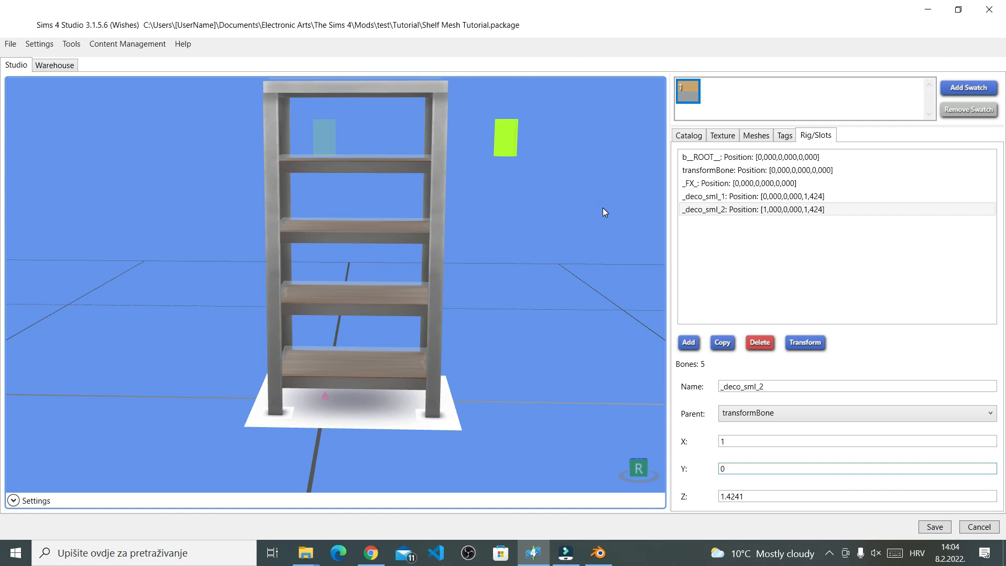
pyautogui.click(856, 441)
pyautogui.write('0.1')
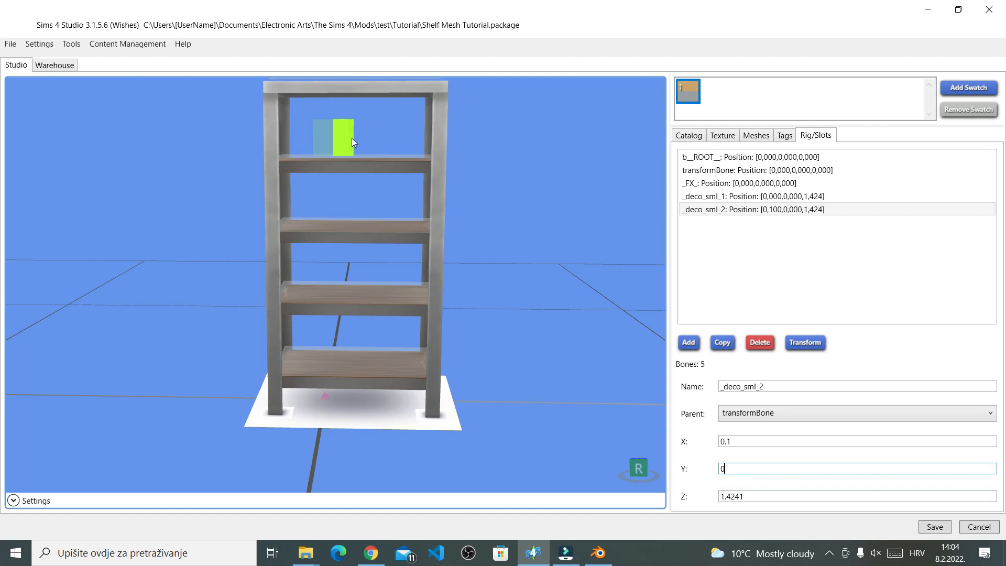
pyautogui.moveTo(437, 200)
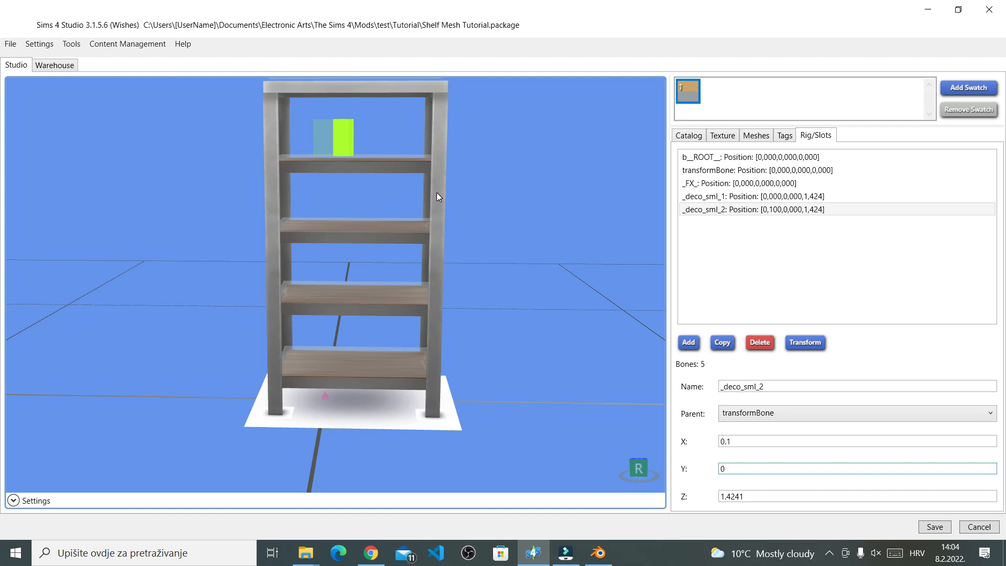
pyautogui.moveTo(645, 297)
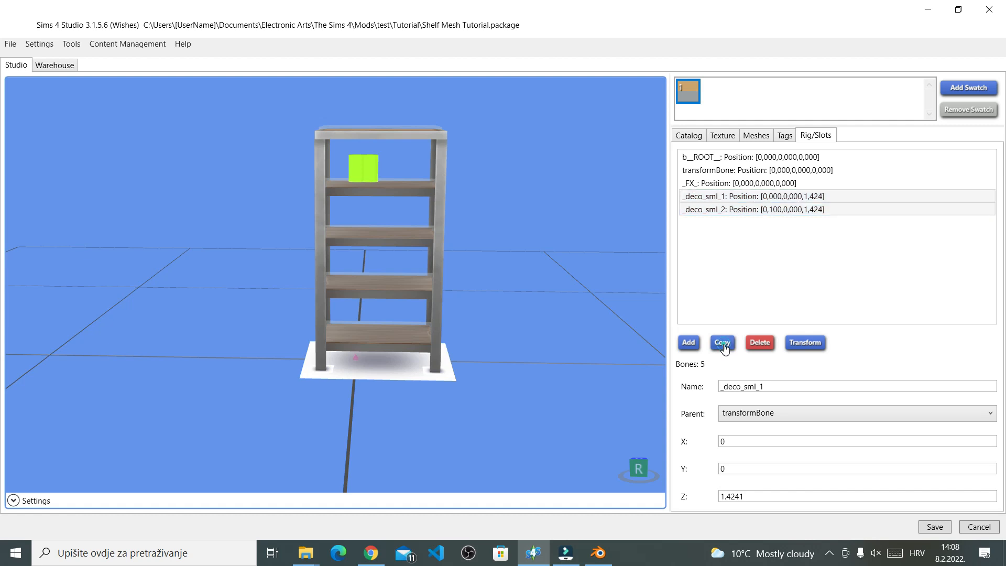
# - Copy the two small slots and set _deco_sml_3 and _deco_sml_4 to X 0.2 and 0.3
pyautogui.click(720, 342)
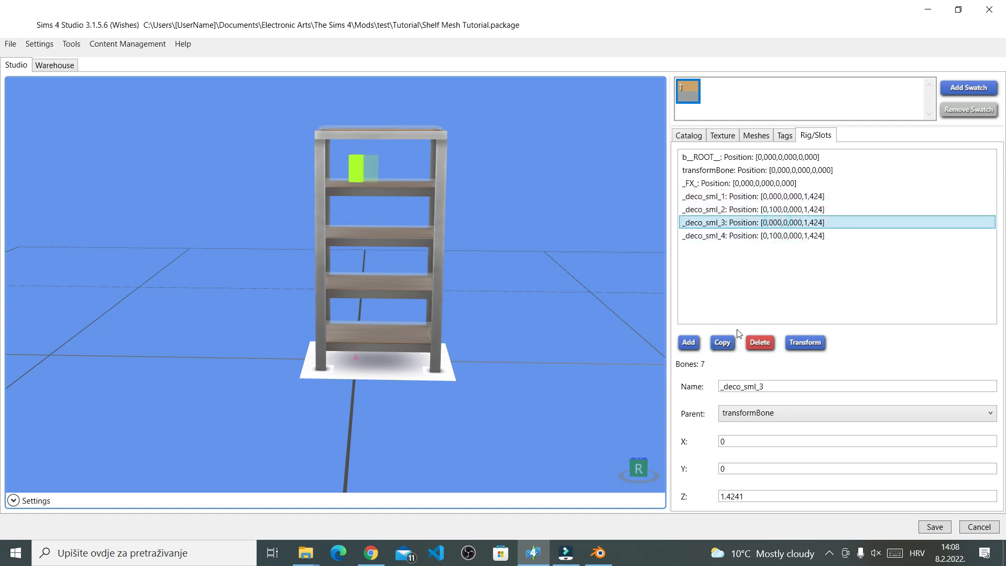
pyautogui.click(737, 195)
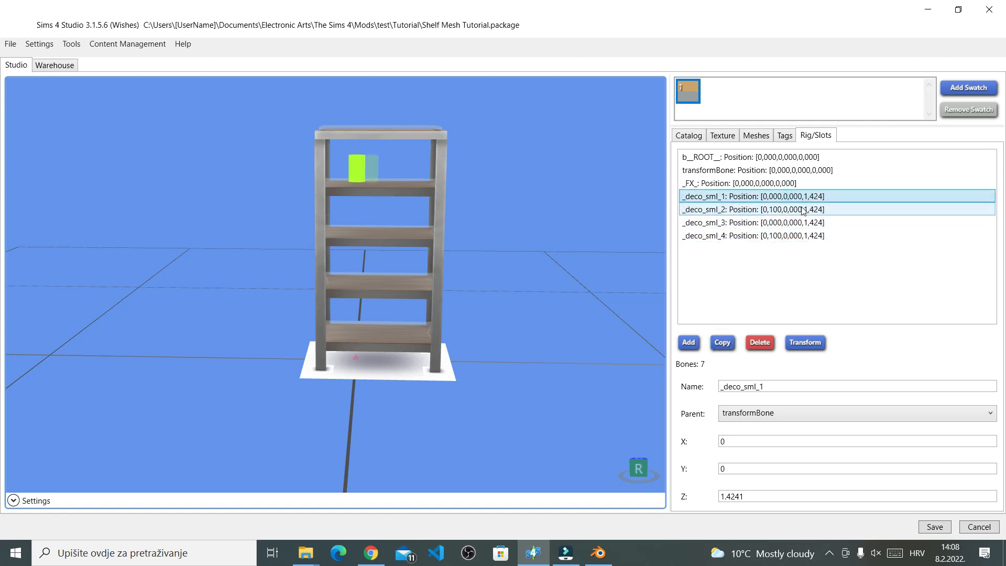
pyautogui.click(751, 222)
pyautogui.write('.2')
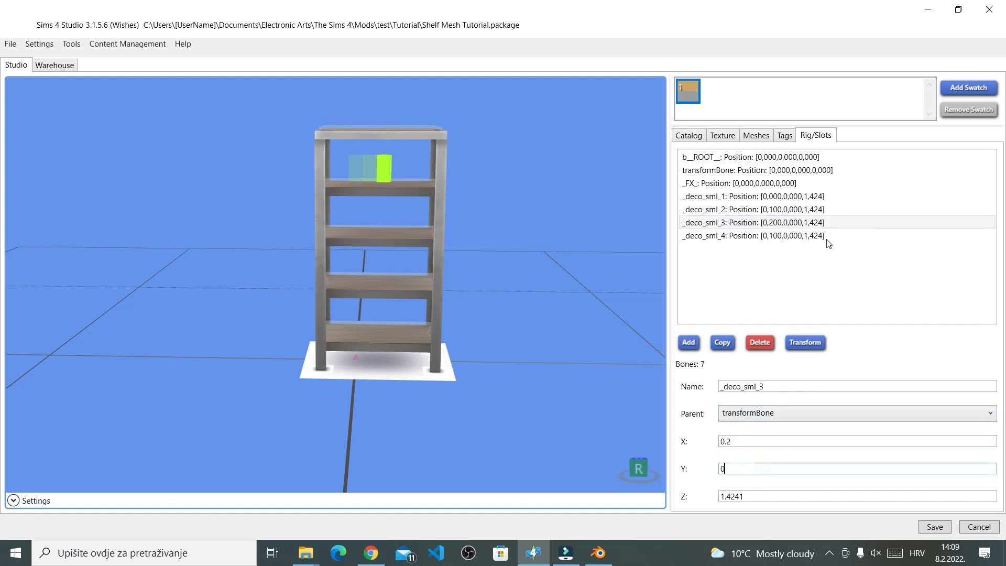
pyautogui.click(752, 235)
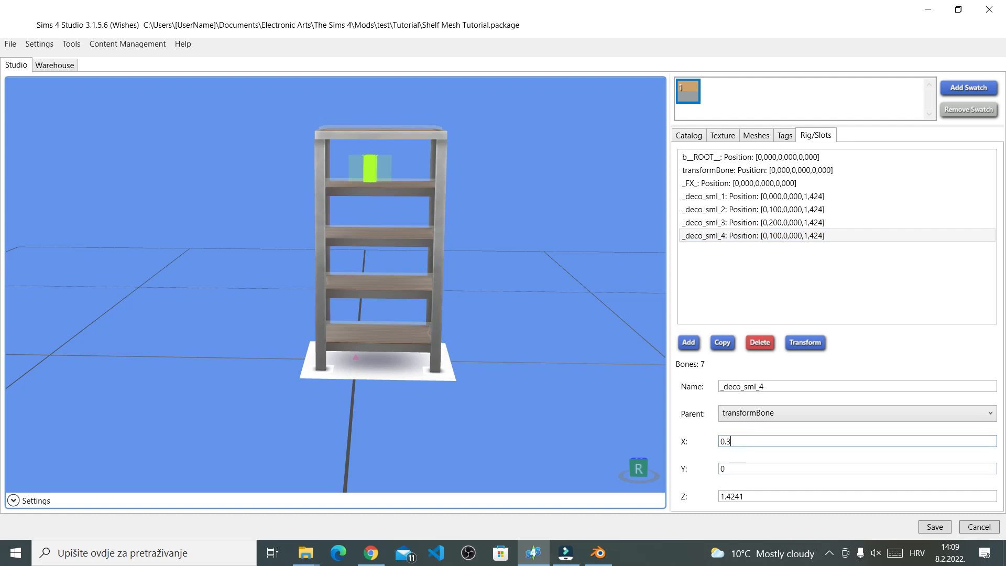
pyautogui.click(857, 468)
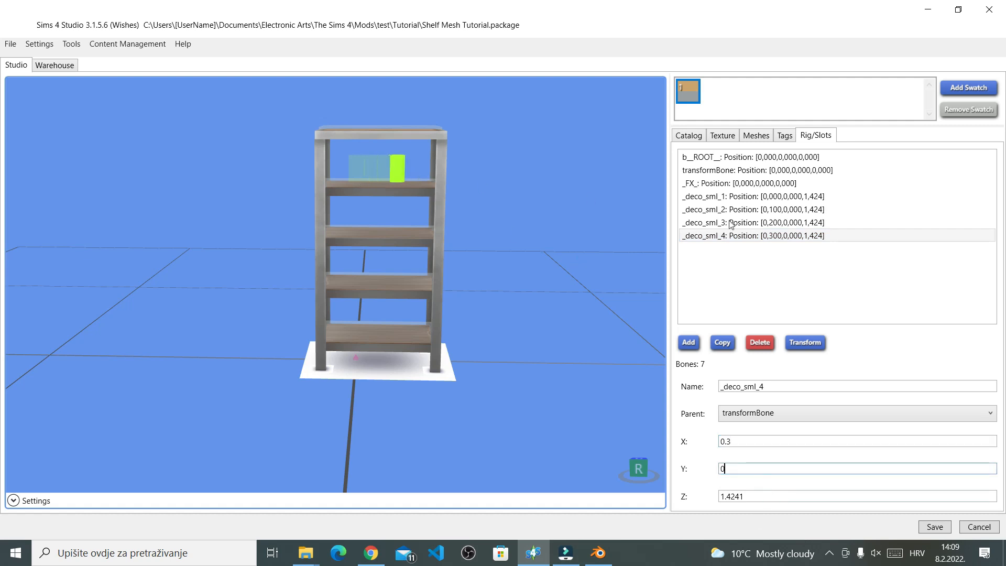
pyautogui.click(688, 342)
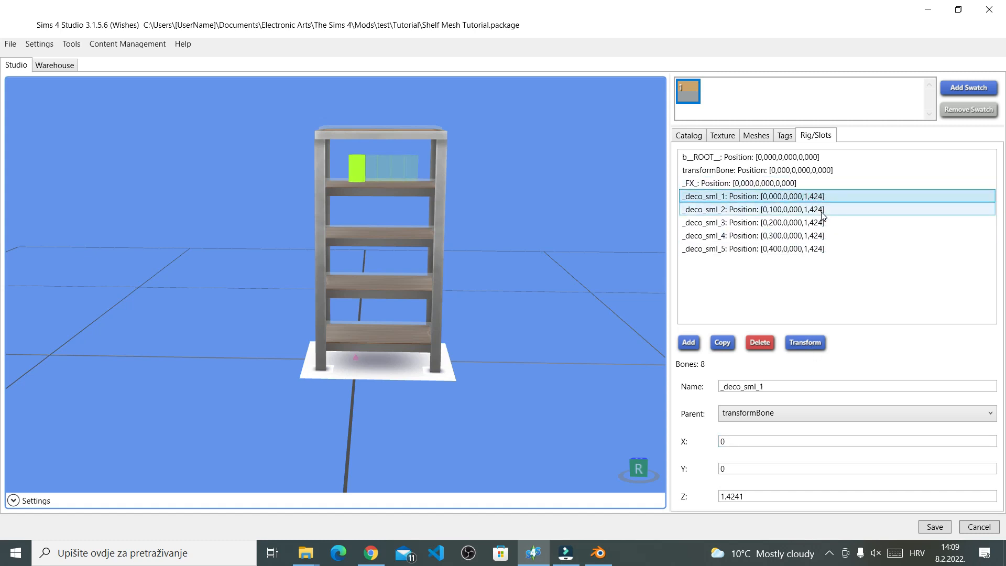
# - Copy _deco_sml_1 to _deco_sml_5 into _deco_sml_6 to _deco_sml_10
pyautogui.click(769, 195)
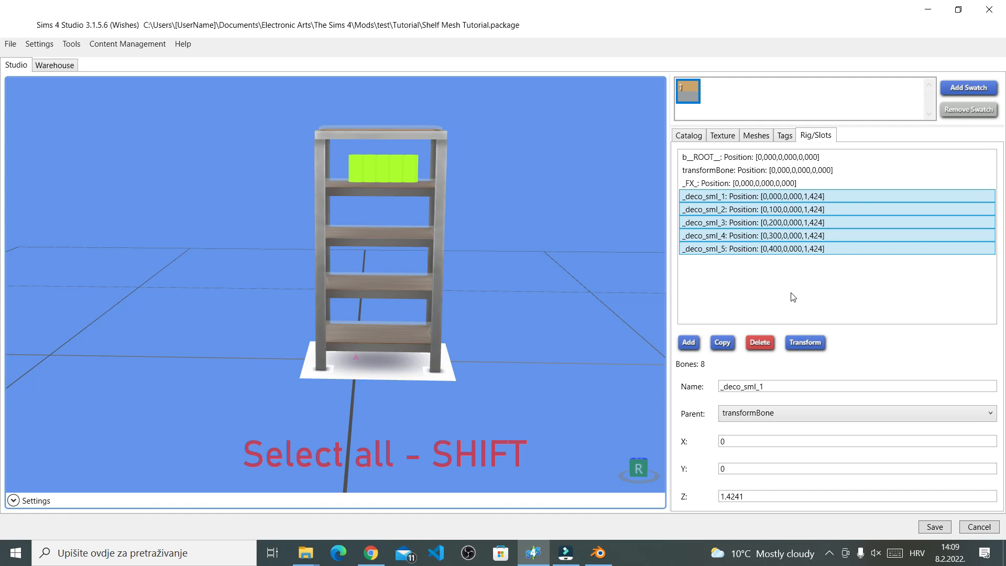
pyautogui.moveTo(740, 352)
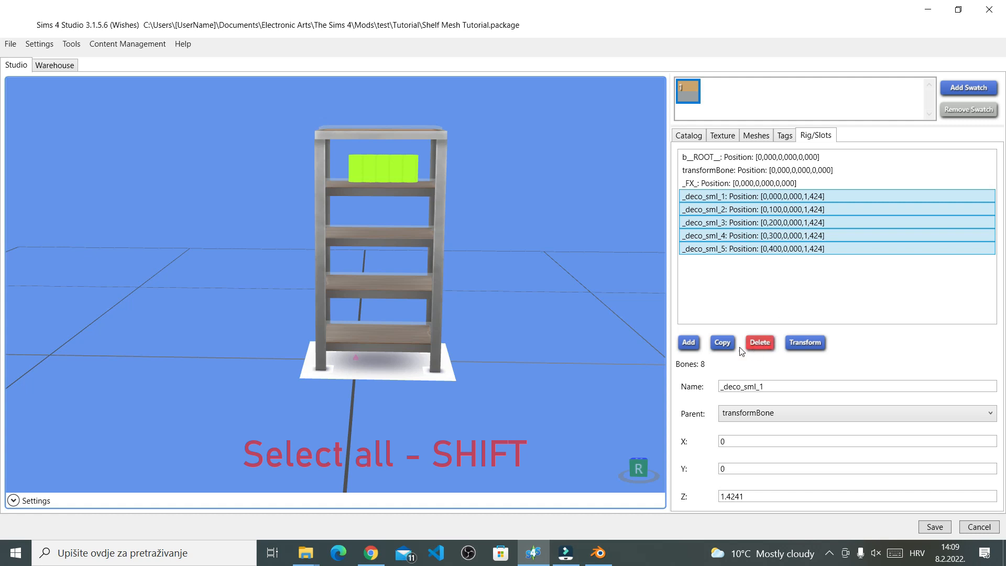
pyautogui.click(721, 342)
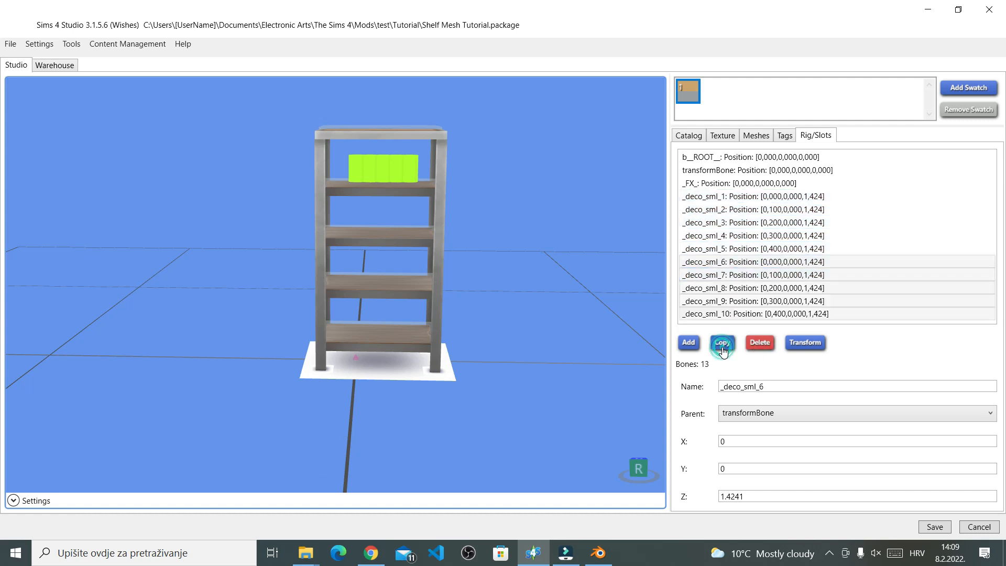
pyautogui.moveTo(813, 334)
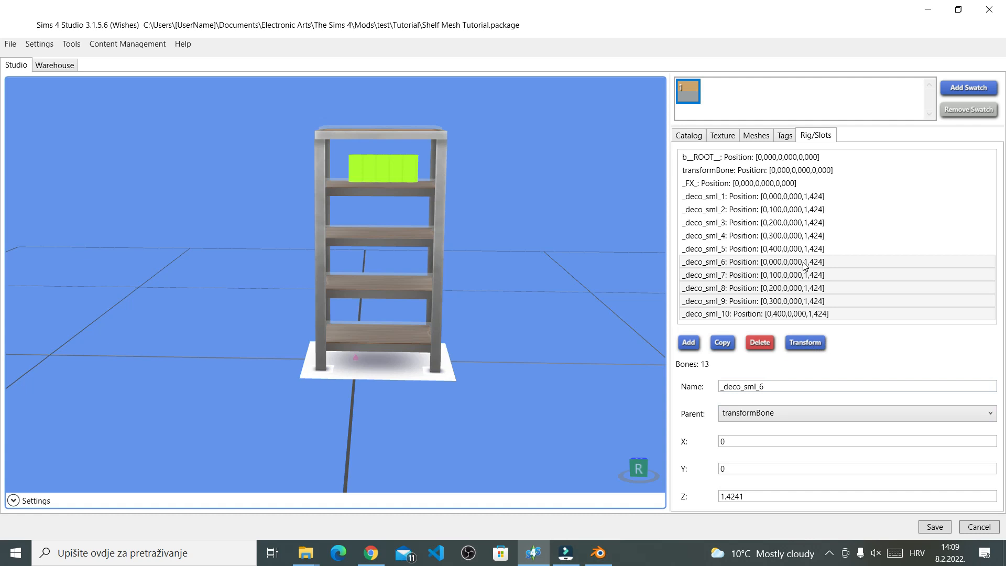
pyautogui.moveTo(376, 217)
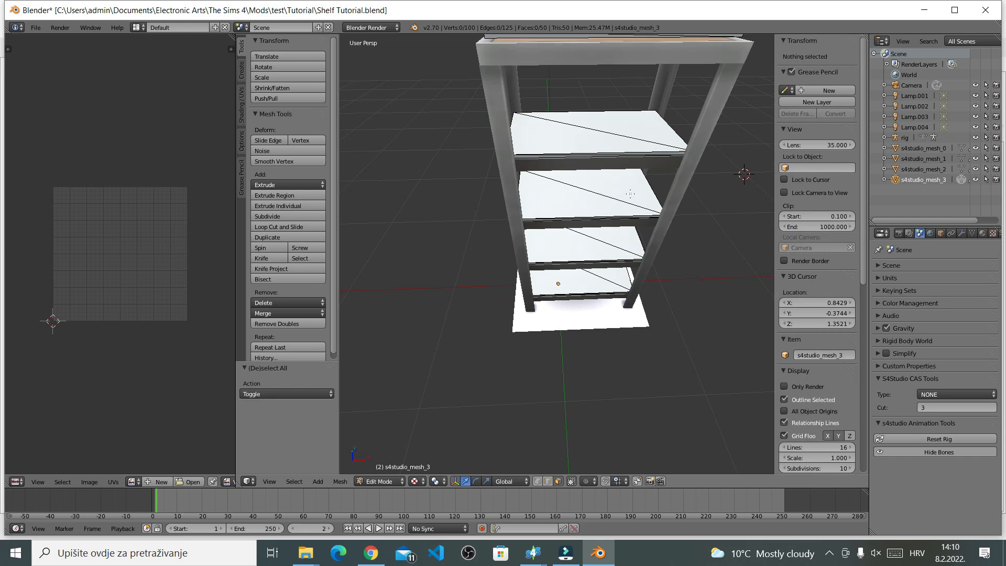
# - In Blender, measure the next shelf board's median Z height: 1.04834
pyautogui.click(603, 192)
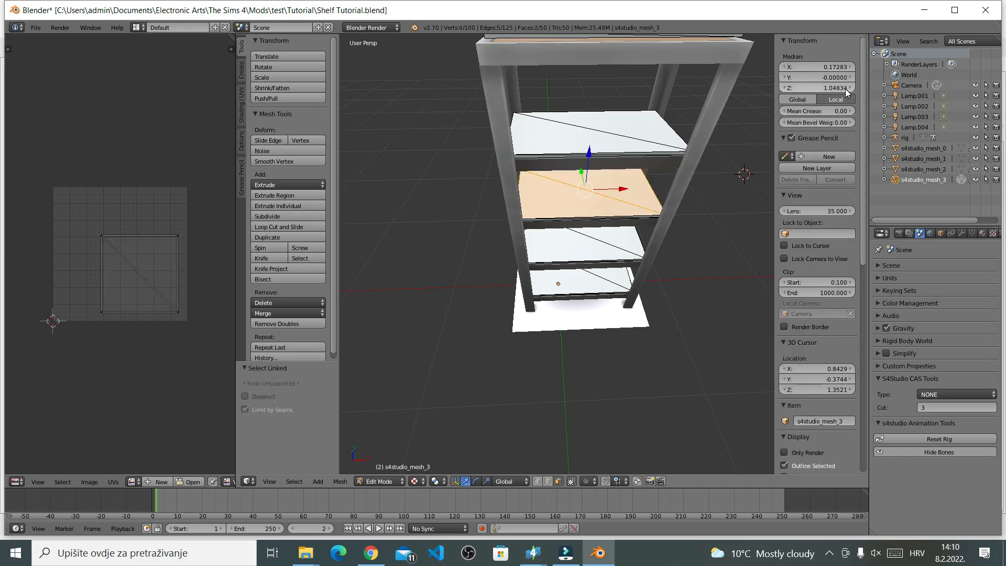
pyautogui.click(817, 87)
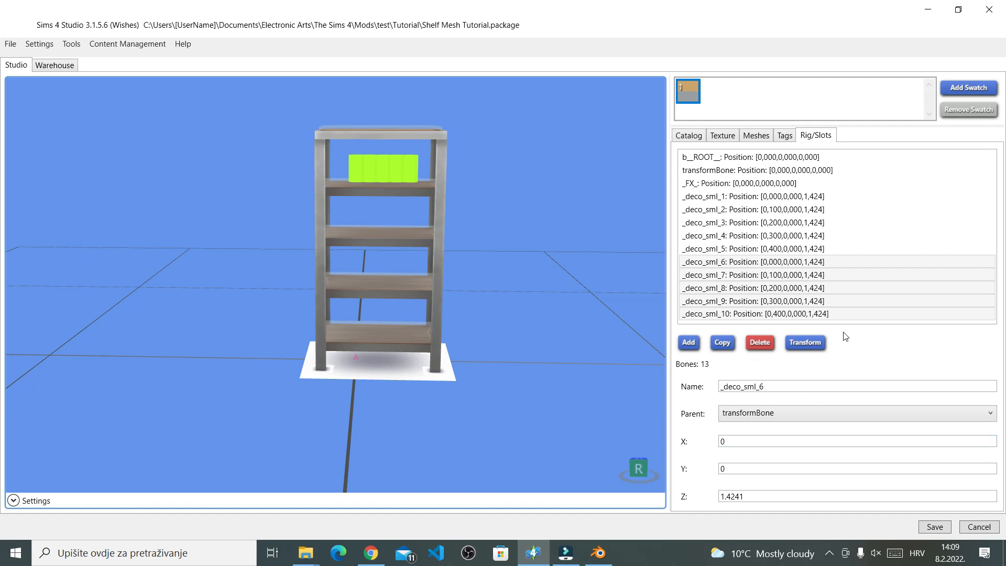
pyautogui.moveTo(837, 339)
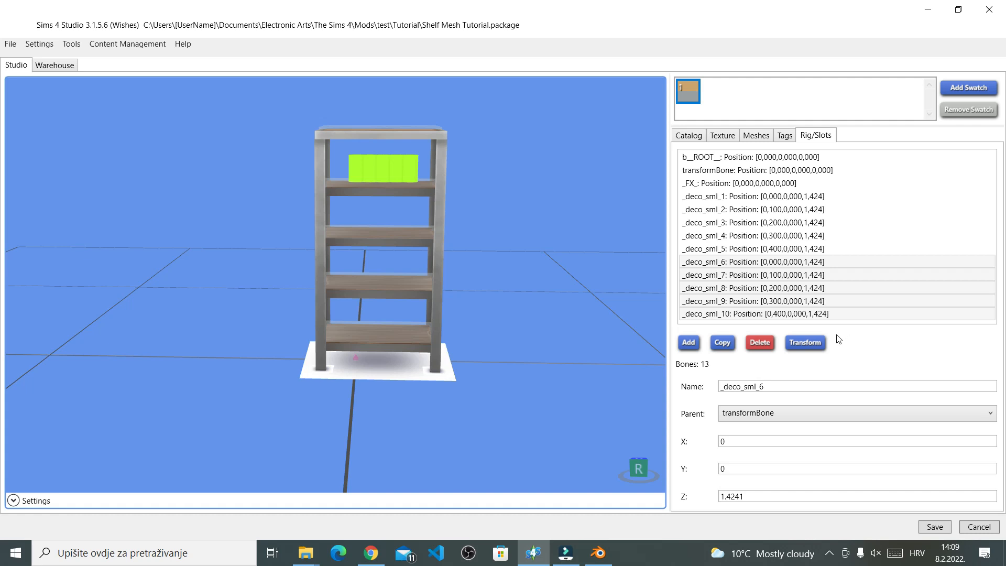
# - Move _deco_sml_6 to _deco_sml_10 to Z 1.04834 with Transform, then check the top-row slots
pyautogui.click(805, 342)
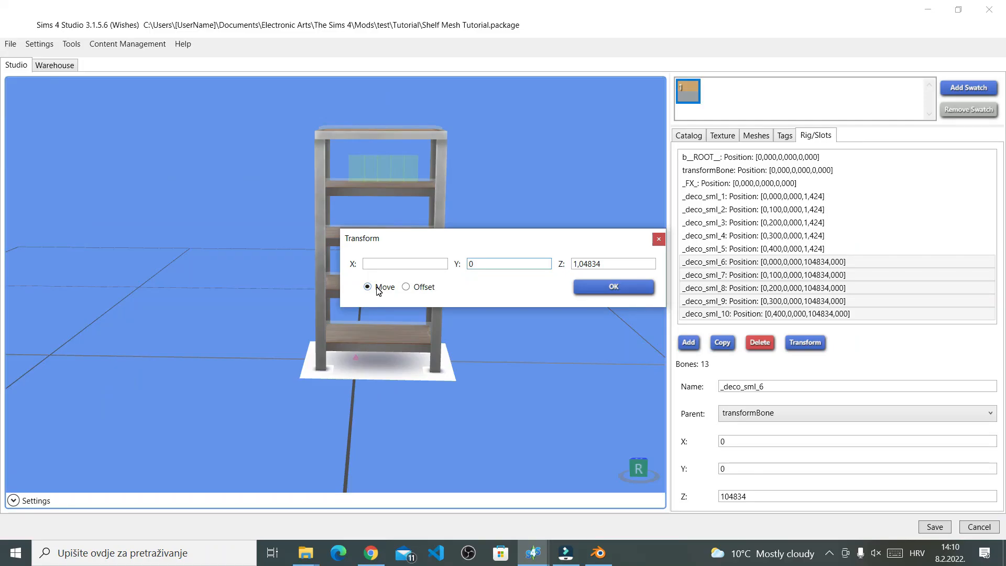
pyautogui.click(507, 263)
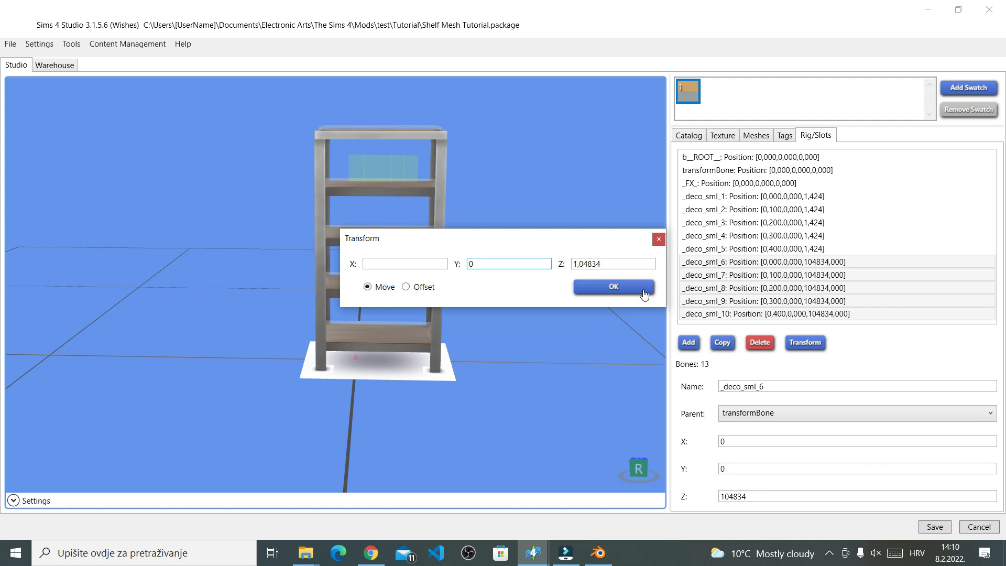
pyautogui.click(612, 286)
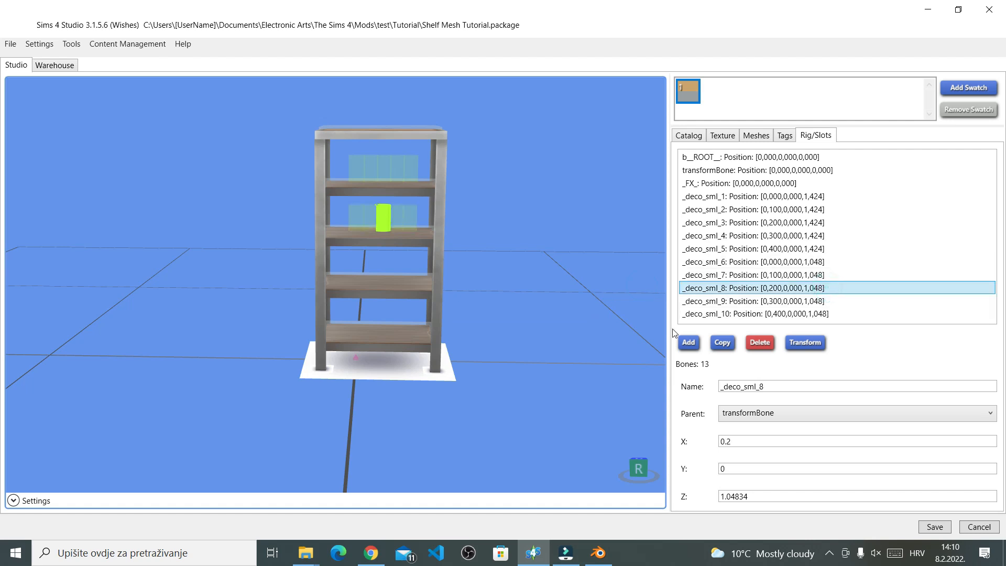
pyautogui.click(754, 249)
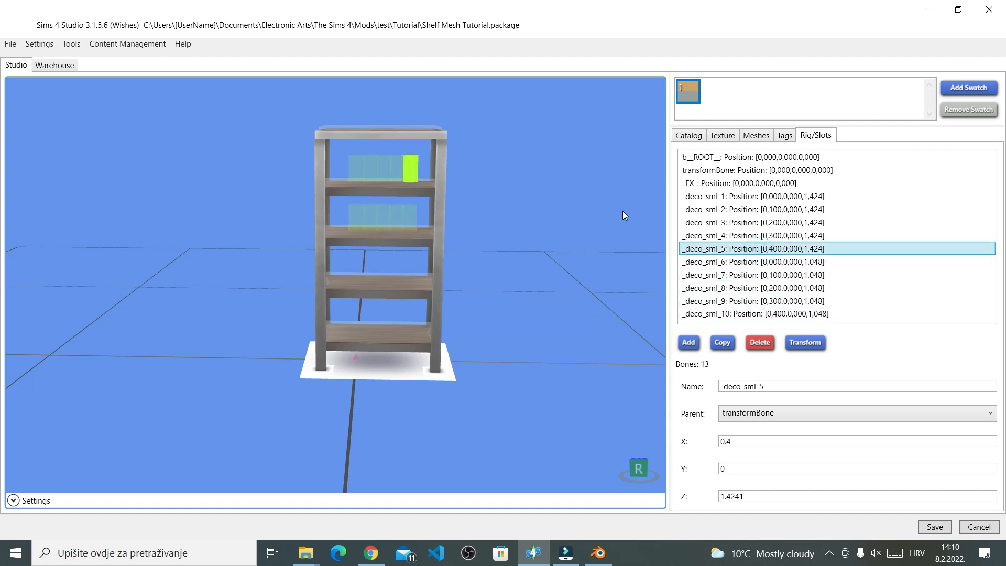
pyautogui.click(754, 209)
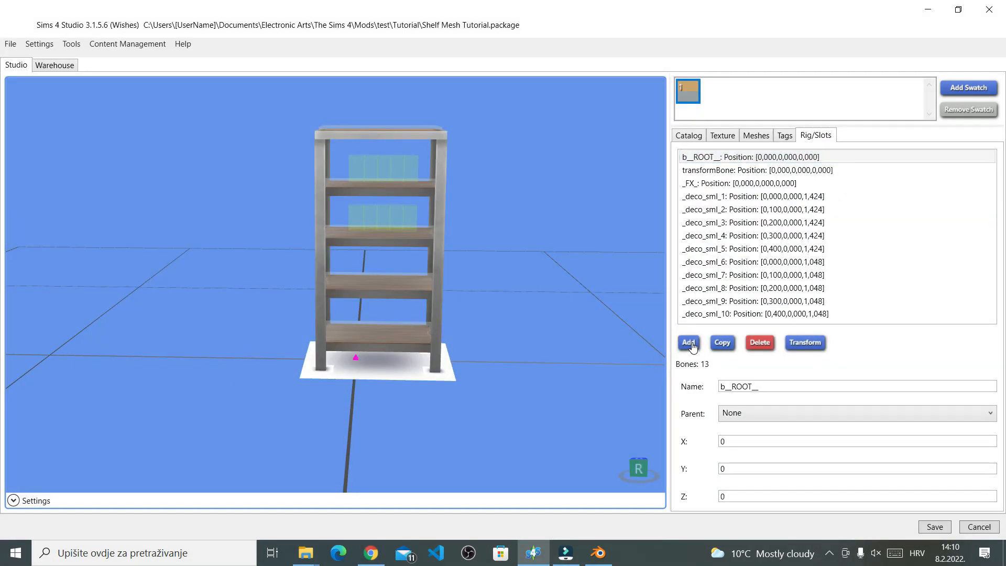
# - Add slot _deco_med_1 on the third shelf at Z 0.65953, copied from Blender
pyautogui.click(687, 342)
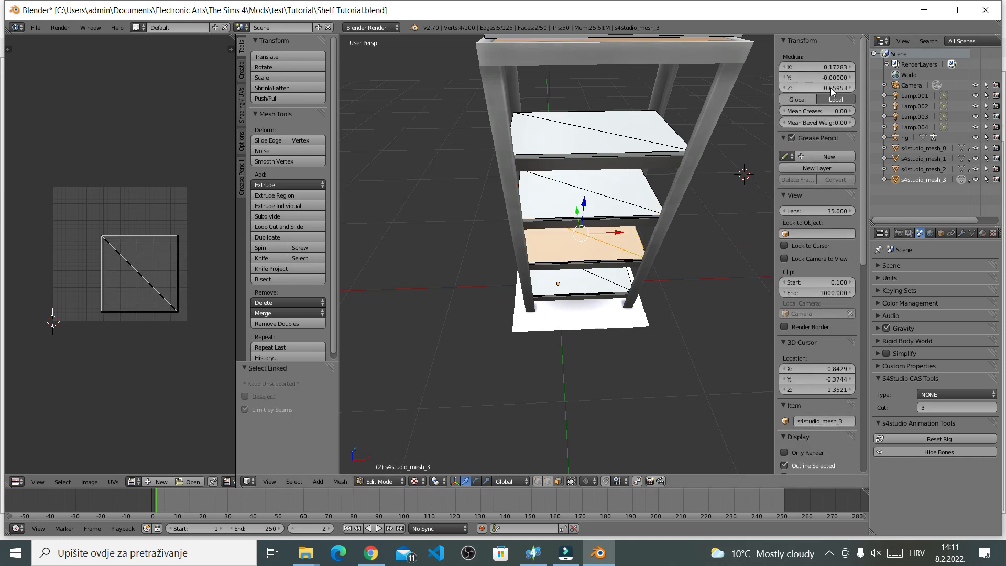
pyautogui.click(817, 87)
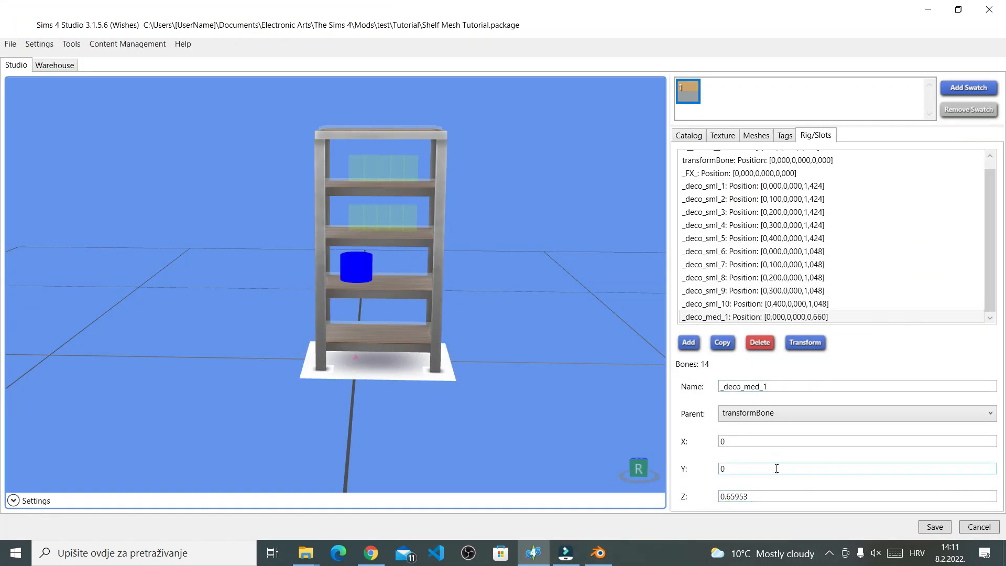
# - Duplicate _deco_med_1 as _deco_med_2 at X 0.4, then add a new empty bone
pyautogui.click(754, 225)
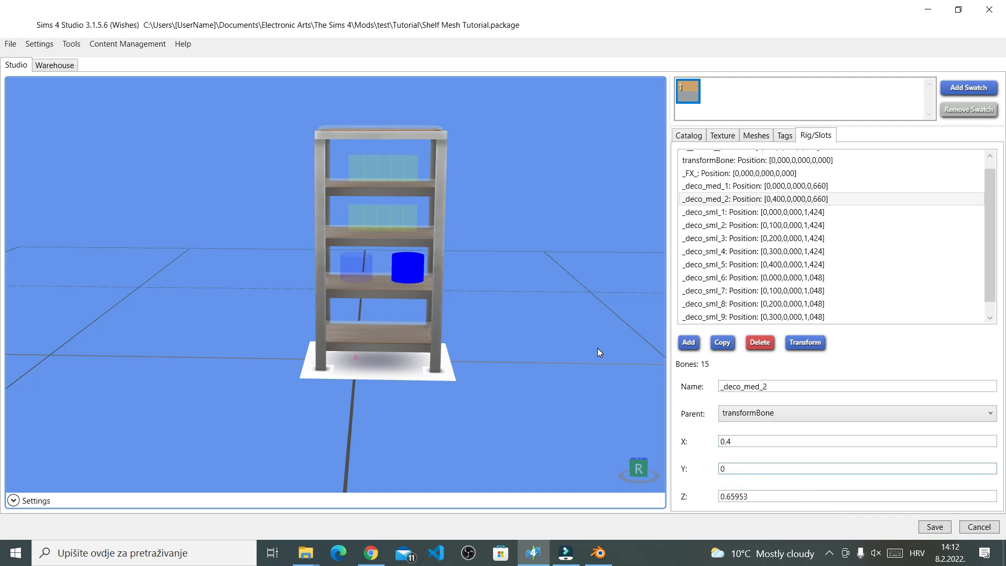
pyautogui.click(857, 468)
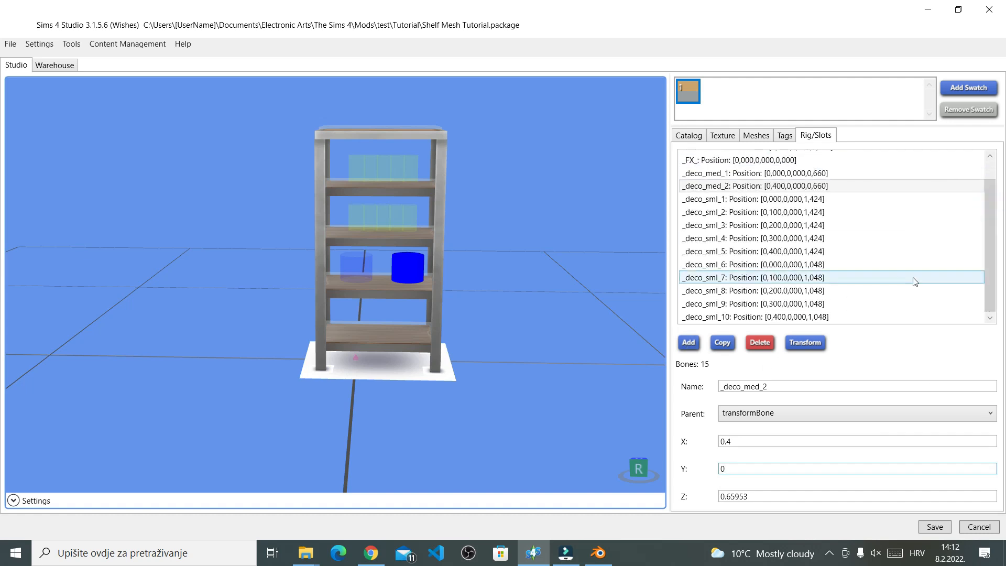
pyautogui.click(753, 212)
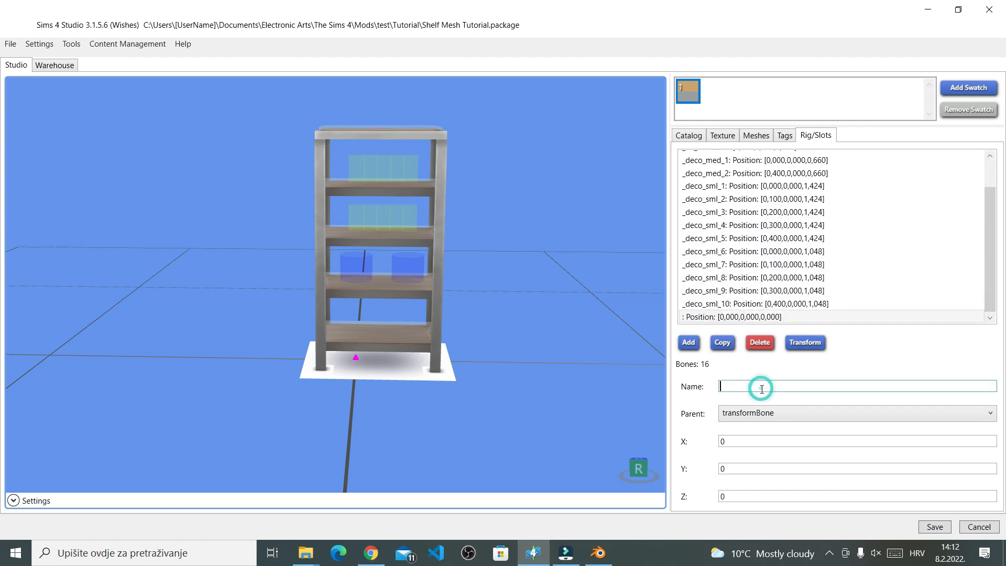
# - Name the new bone _deco_lrg_1 and set its Z to 0.24763
pyautogui.write('deco_lrg_1')
pyautogui.click(857, 496)
pyautogui.write('.24763')
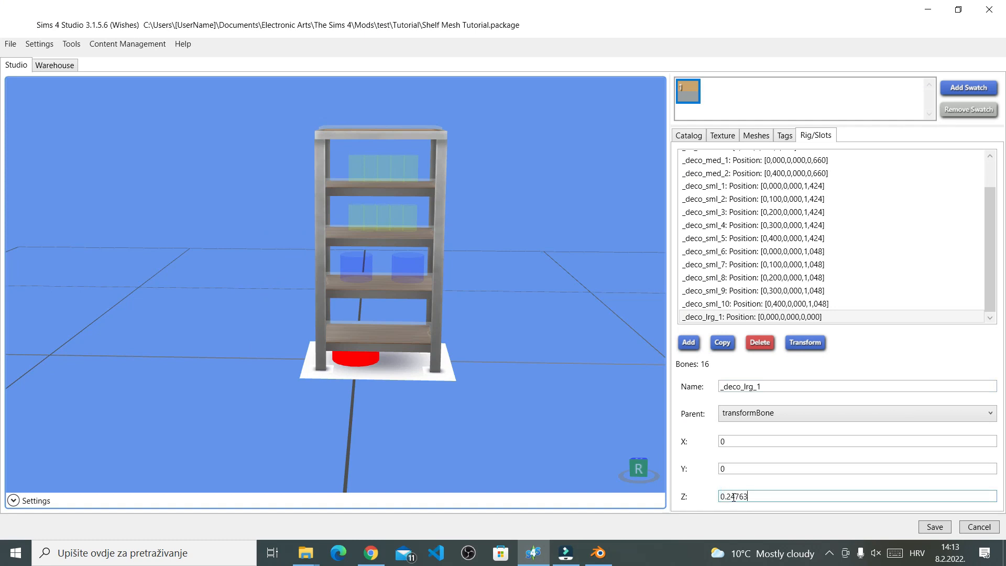
pyautogui.click(855, 468)
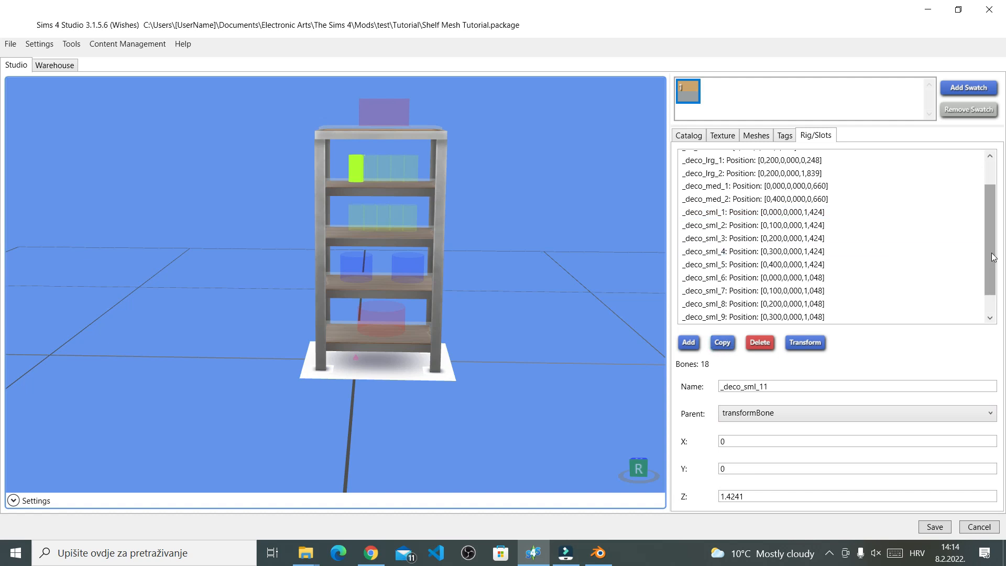
# - Place _deco_sml_11 at X -0.1 and adjust the height of _deco_sml_14
pyautogui.write('-0.1')
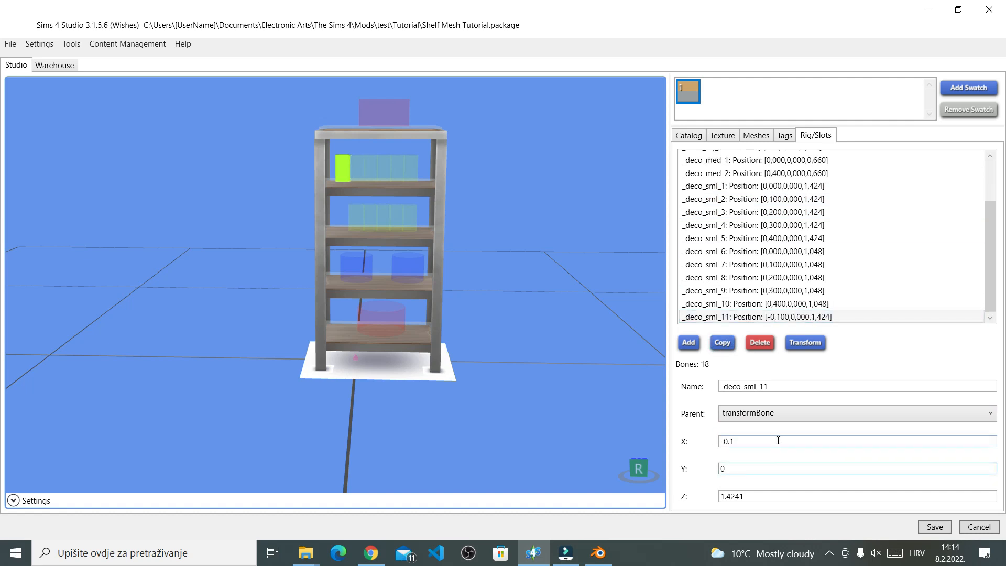
pyautogui.click(688, 342)
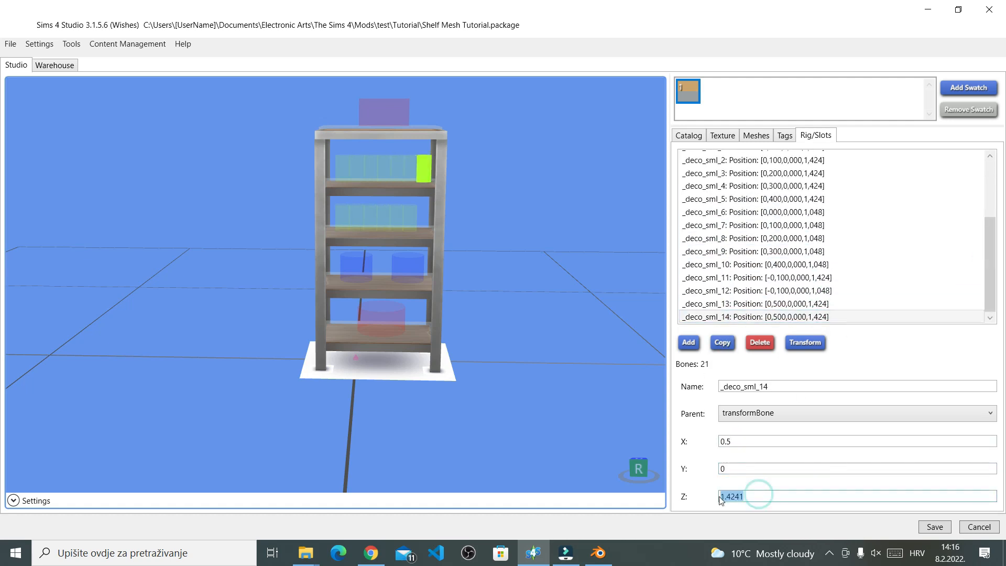
pyautogui.click(769, 304)
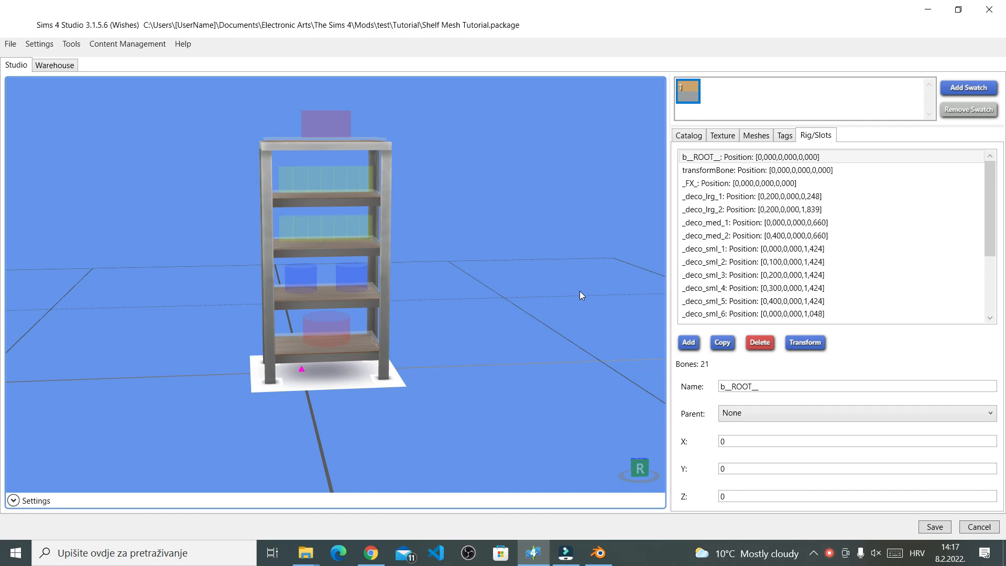
pyautogui.moveTo(577, 299)
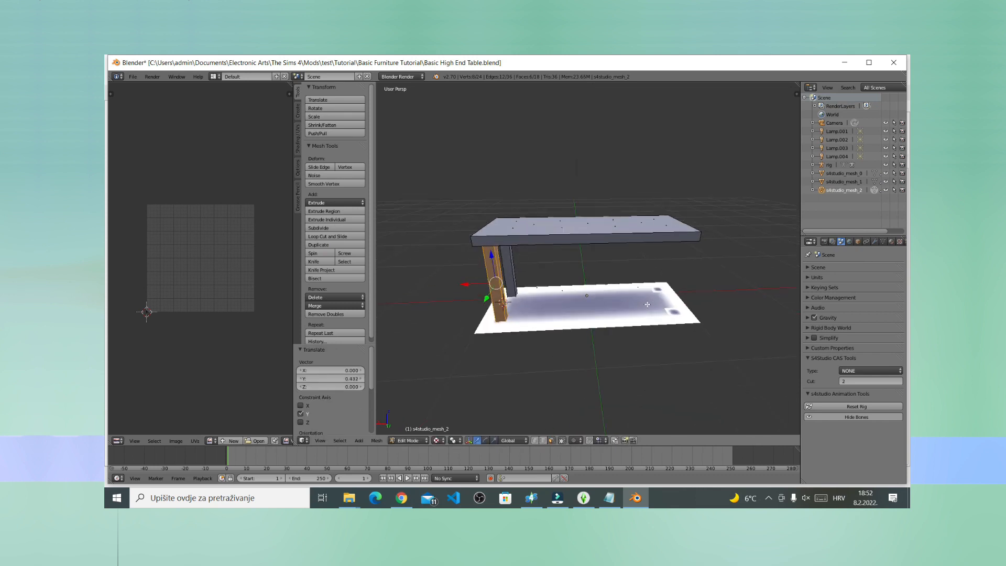
# - Drag the duplicated table leg -1.655 along X to the tabletop's opposite end
pyautogui.moveTo(497, 285); pyautogui.dragTo(677, 276)
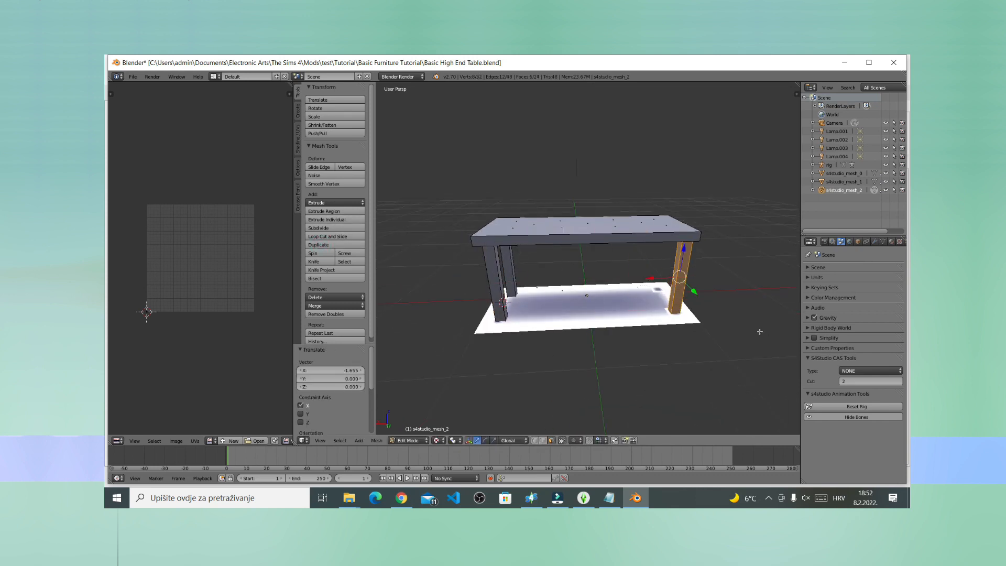